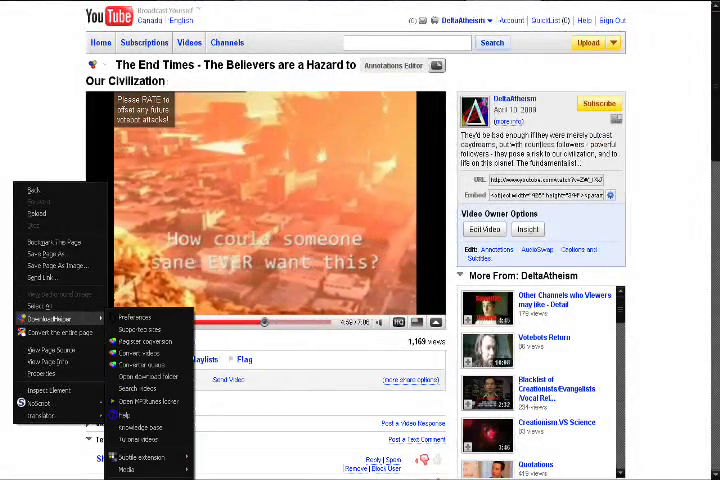
Download the End Times video from the DownloadHelper list of detected videos.
click(140, 468)
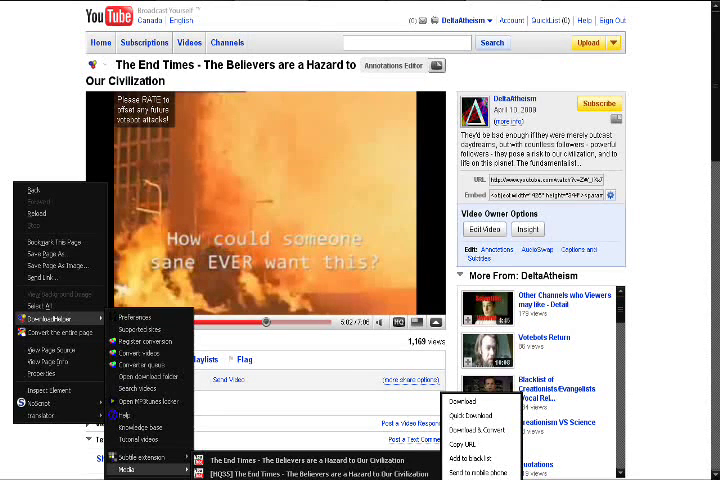
click(456, 402)
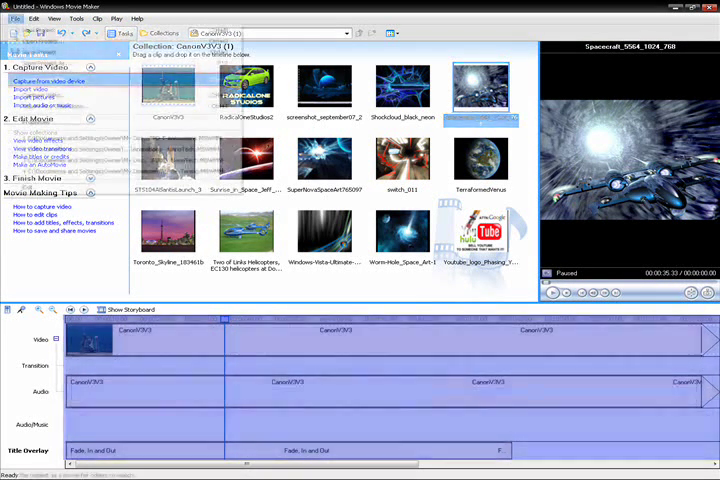
Bring up the Save Movie File options from the File menu.
click(10, 18)
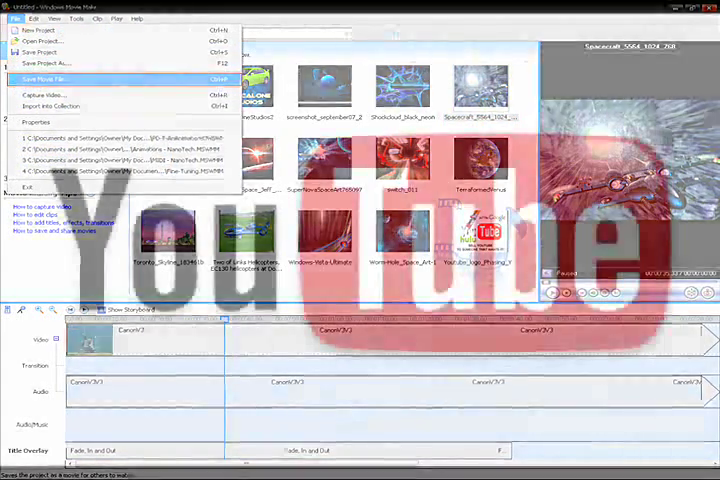